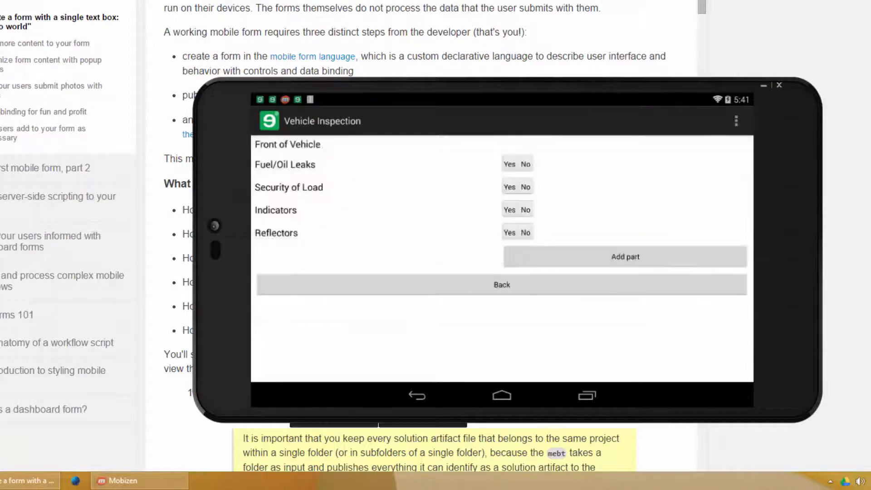
Create a new folder named RockyJupiter in Local Disk (C:) and open it.
{"action": "left_click", "coordinate": [509, 163]}
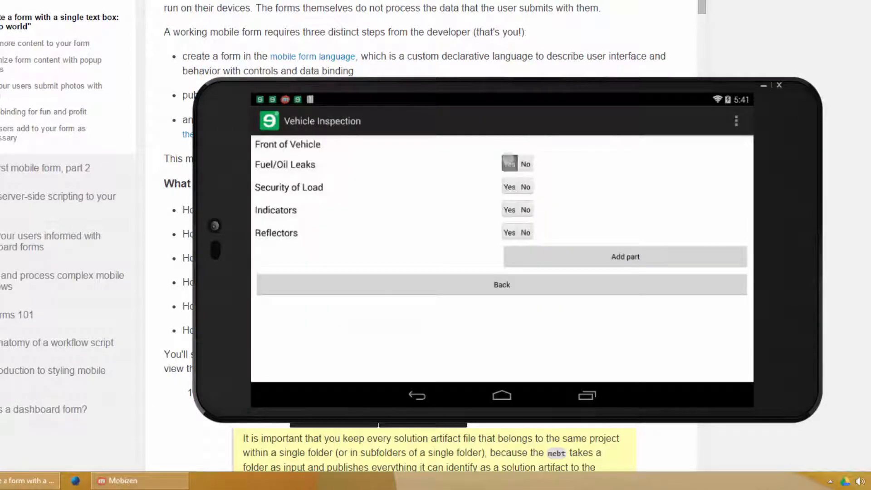
{"action": "left_click", "coordinate": [510, 187]}
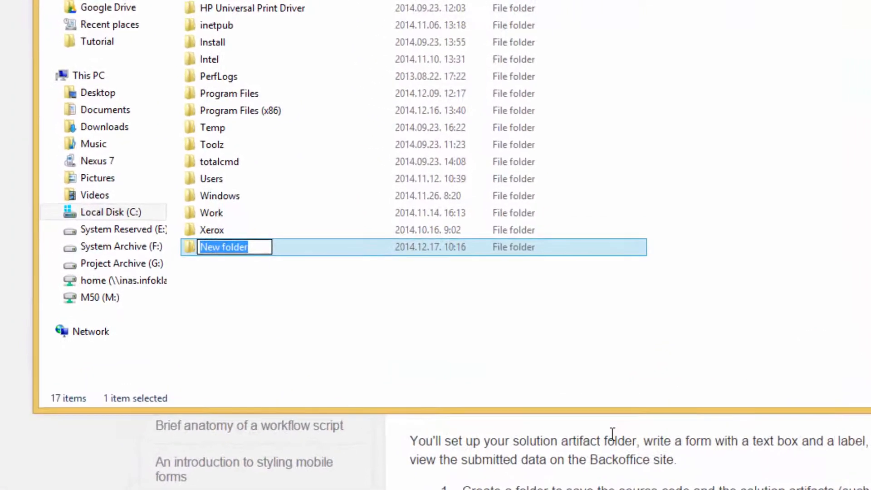
{"action": "type", "text": "RockyJupiter"}
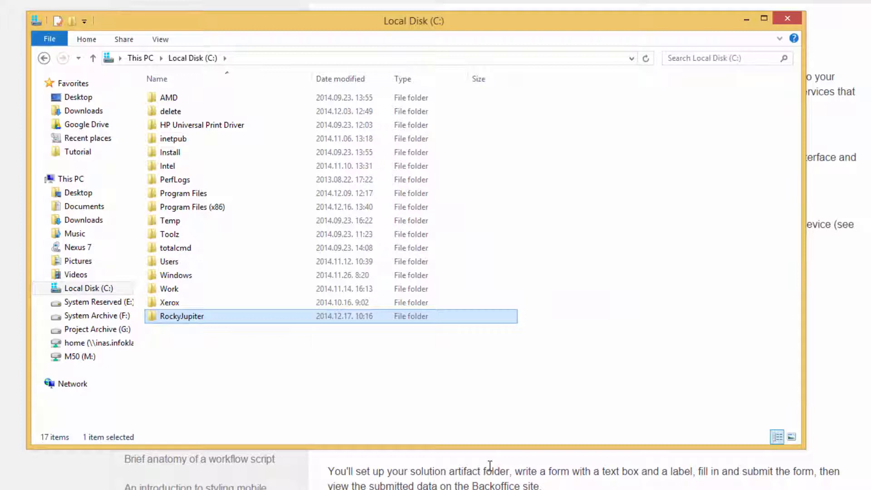
{"action": "double_click", "coordinate": [181, 315]}
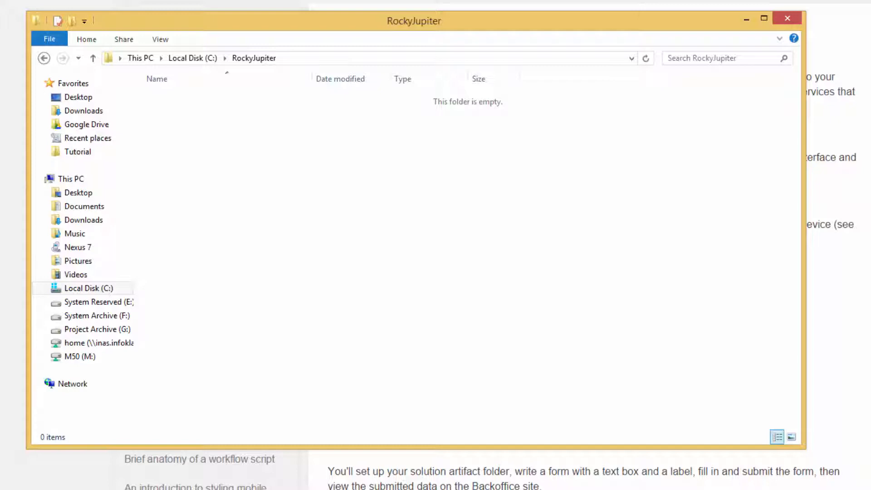
{"action": "left_click_drag", "start_coordinate": [414, 21], "coordinate": [410, 27]}
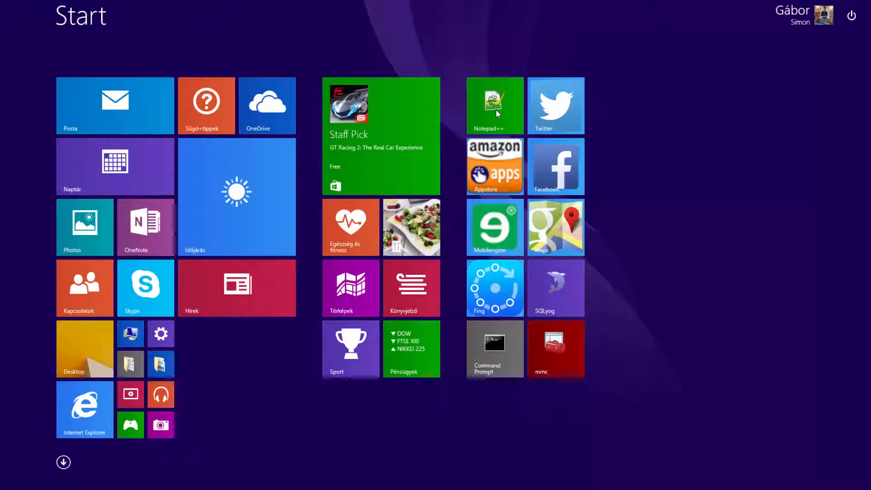
Launch Notepad++ and save a blank file as vehicleInspection.form.xml with All types in RockyJupiter.
{"action": "left_click", "coordinate": [495, 106]}
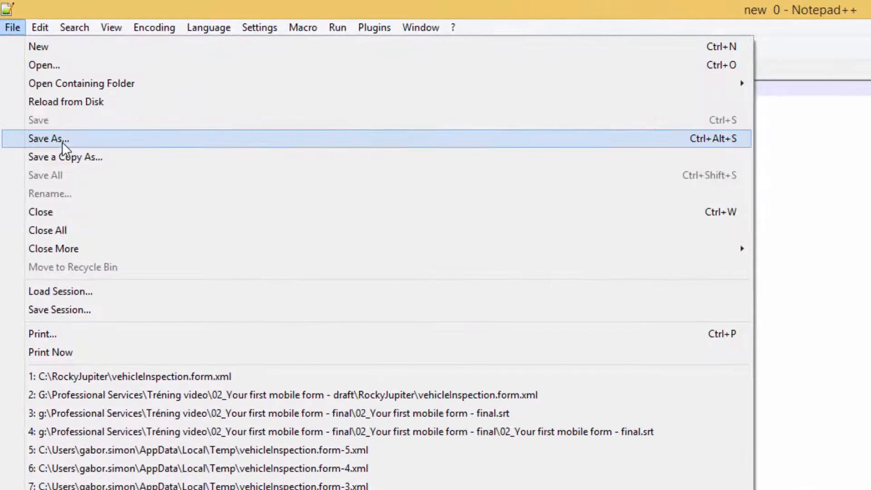
{"action": "left_click", "coordinate": [48, 138]}
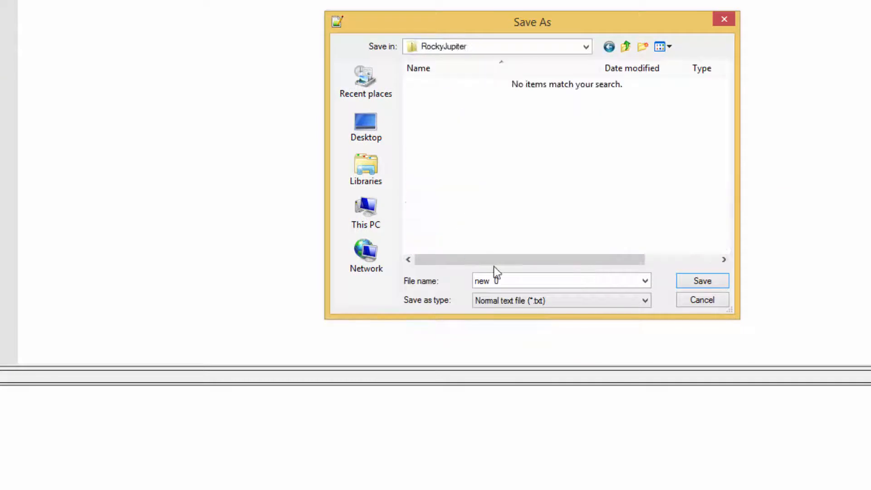
{"action": "type", "text": "vehicleInspection.form.xml"}
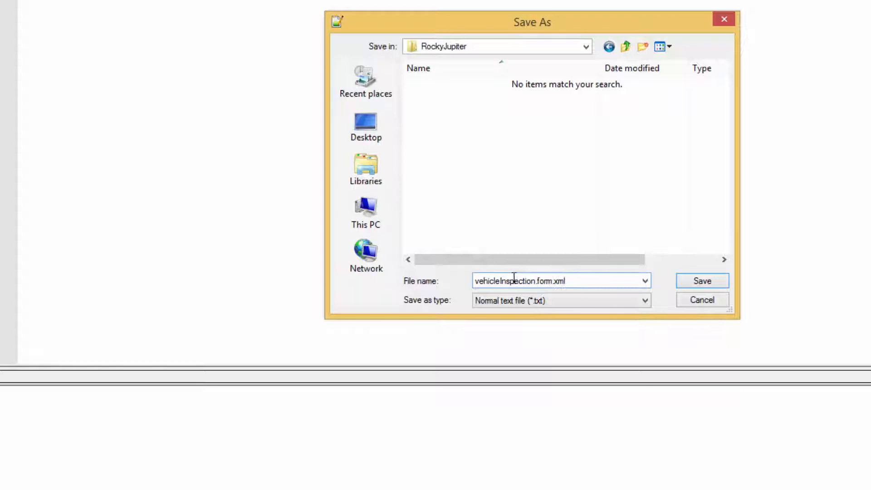
{"action": "left_click", "coordinate": [644, 301]}
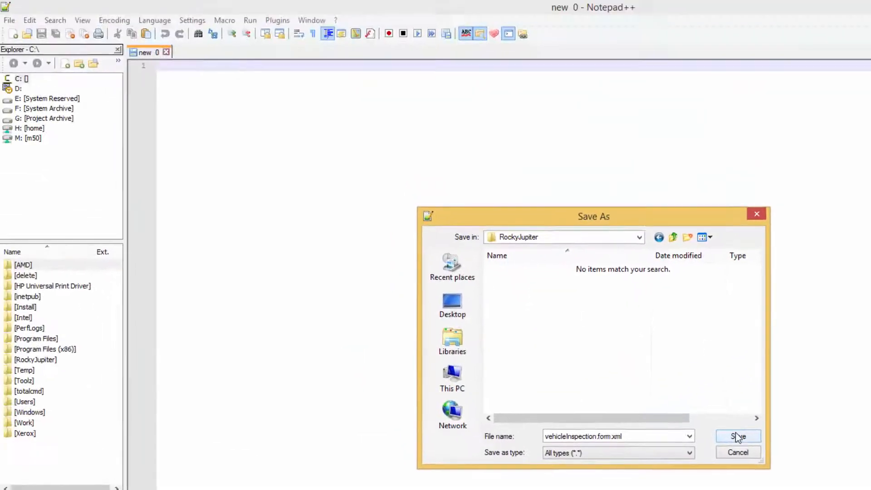
{"action": "left_click", "coordinate": [738, 436]}
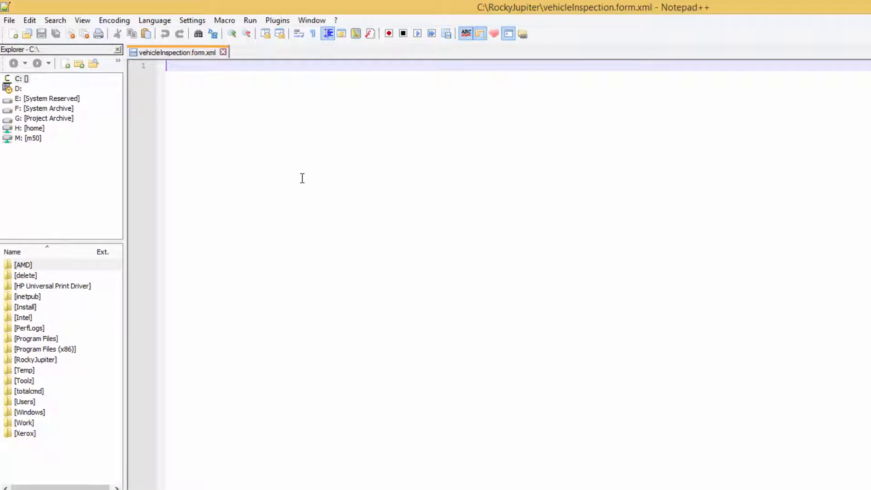
Start a <Form element with name="vehicleInspection" on its own line.
{"action": "type", "text": "<F>"}
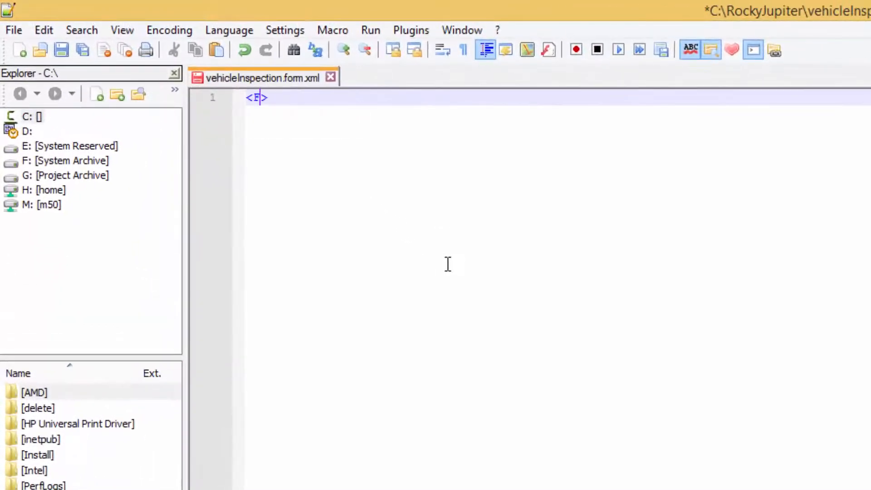
{"action": "type", "text": "orm"}
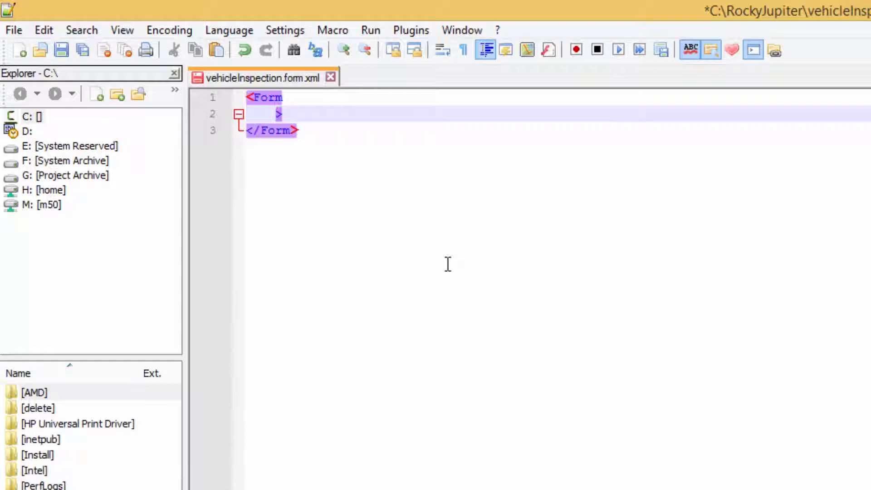
{"action": "type", "text": "name="}
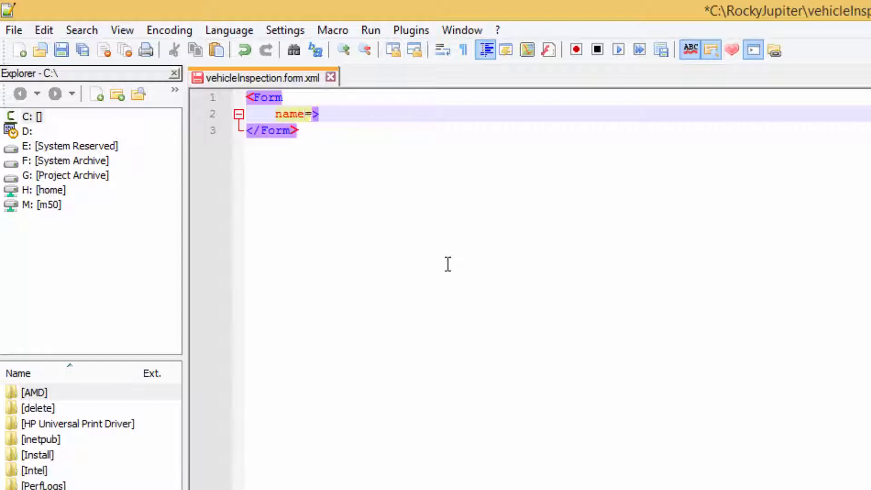
{"action": "type", "text": "\"vehicle\""}
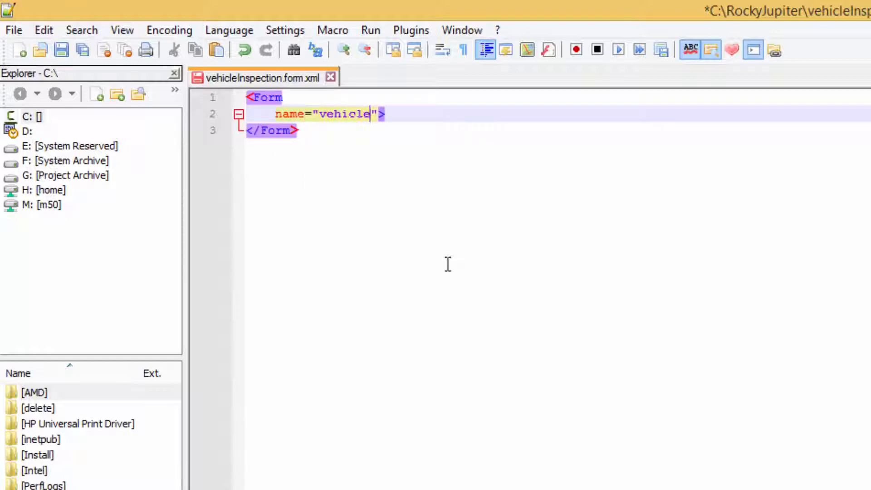
{"action": "type", "text": "Inspection"}
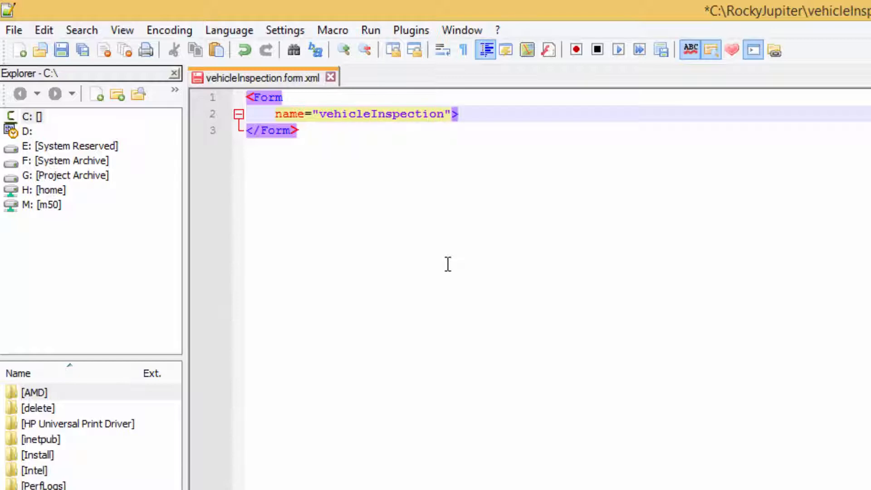
{"action": "key", "text": "Enter"}
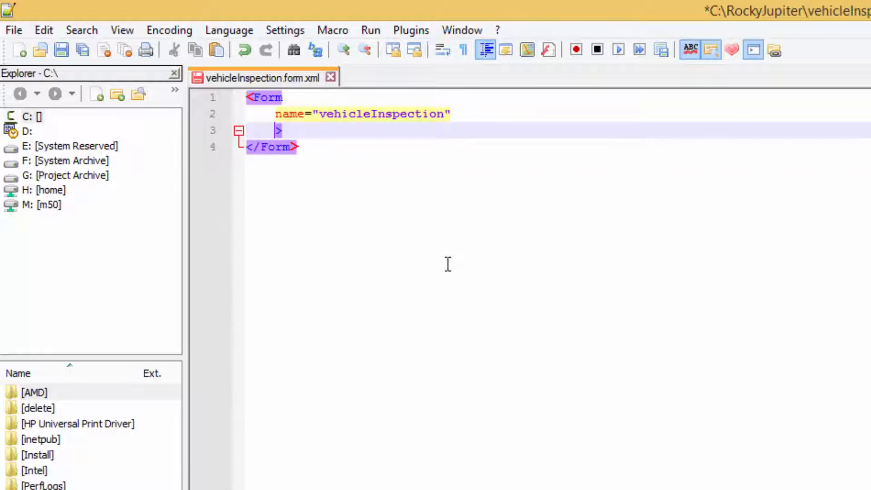
Add description="Vehicle Inspection" and typed="true" attributes to the Form.
{"action": "type", "text": "de"}
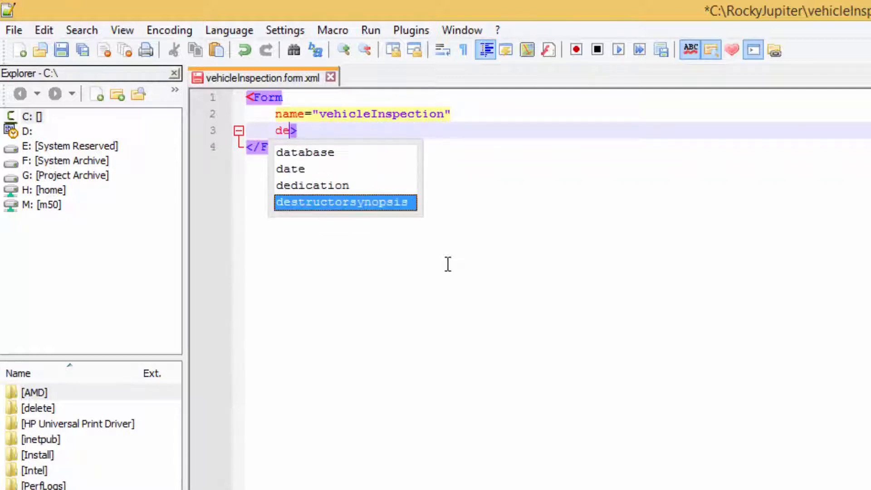
{"action": "type", "text": "scription=\"V"}
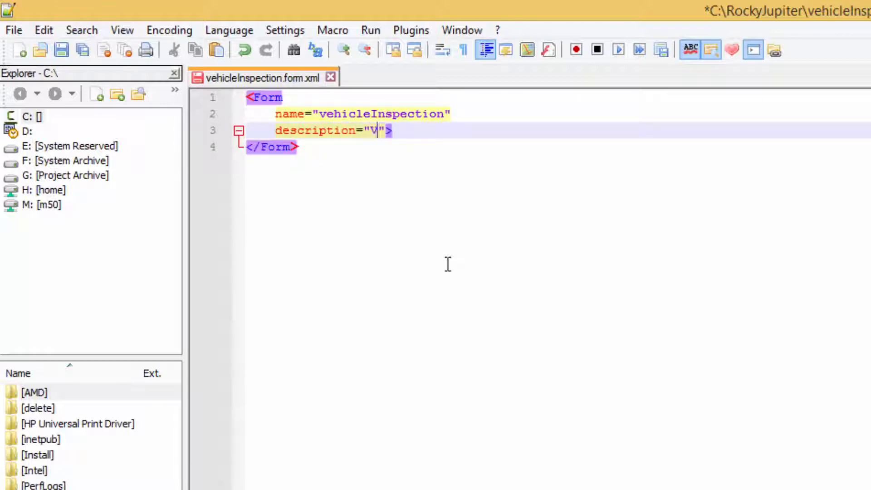
{"action": "type", "text": "ehicle Ins"}
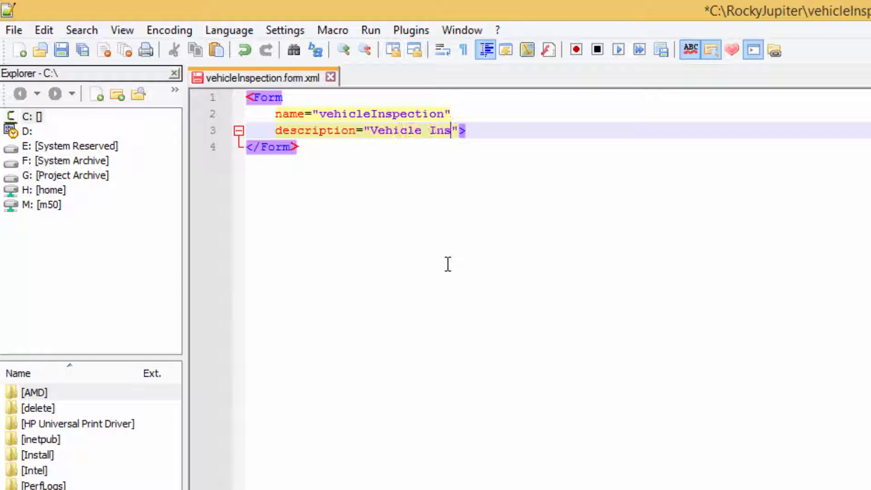
{"action": "type", "text": "pection"}
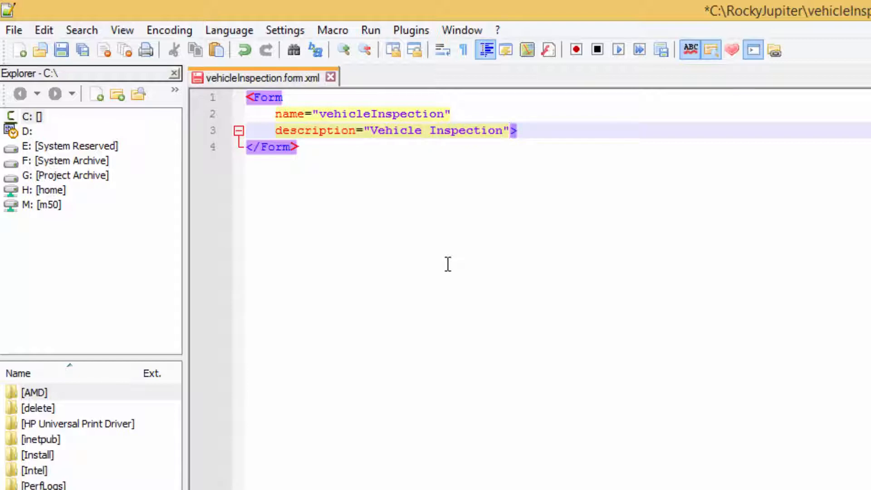
{"action": "type", "text": "typed>"}
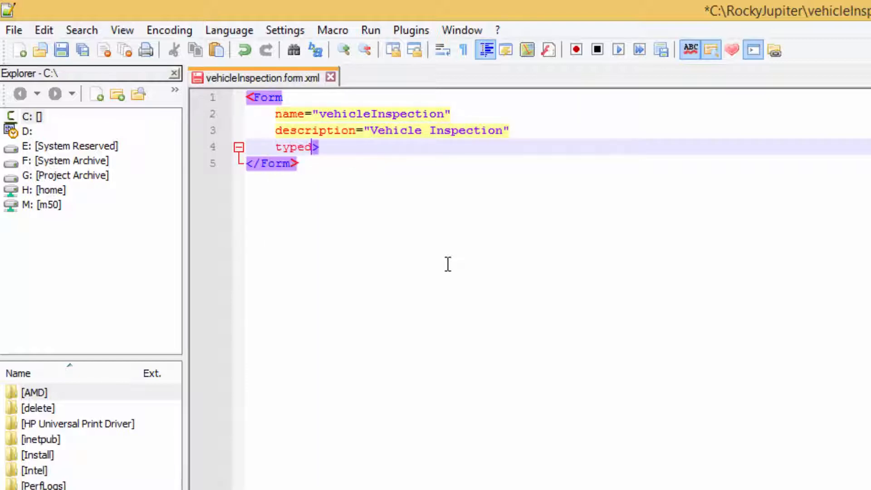
{"action": "type", "text": "=\"tr\""}
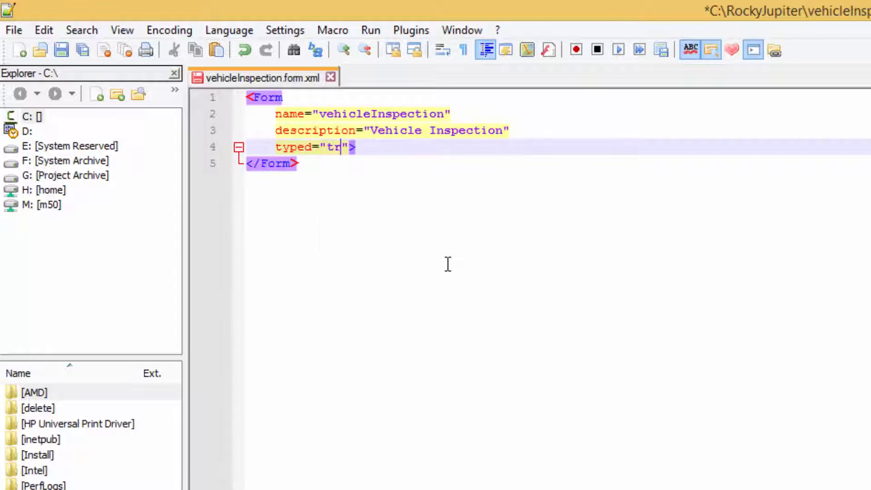
{"action": "type", "text": "ue\""}
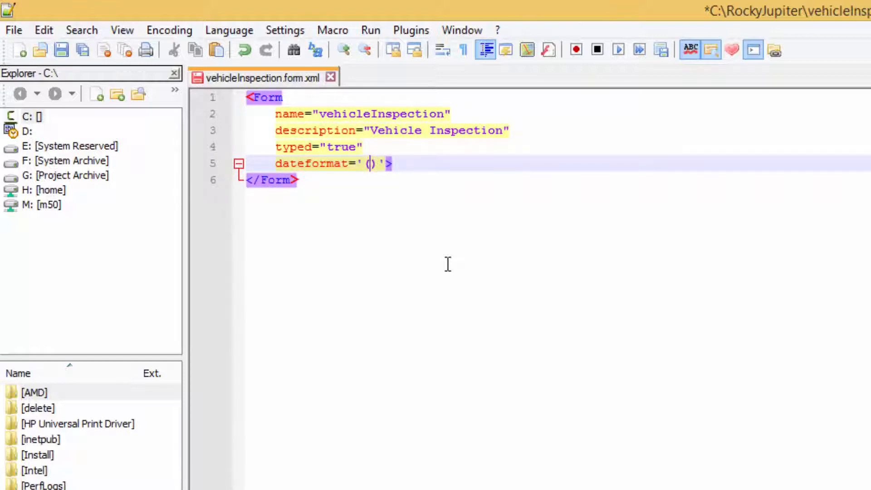
Add dateformat 'dtf yyyy-MM-dd HH:mm:ss' and numberformat with decimalSeparator "." attributes.
{"action": "type", "text": "dtf yyyy\"-\"MM"}
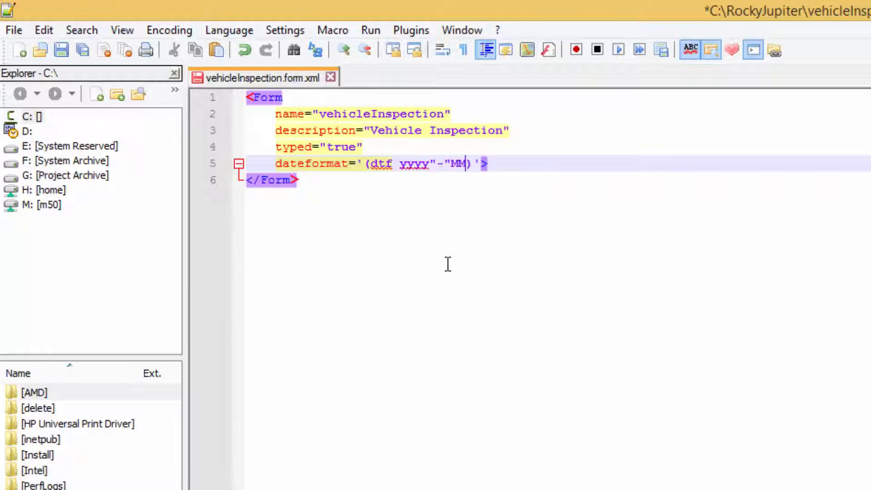
{"action": "type", "text": "-\"dd\" \"HH\":\"mm\":\"ss"}
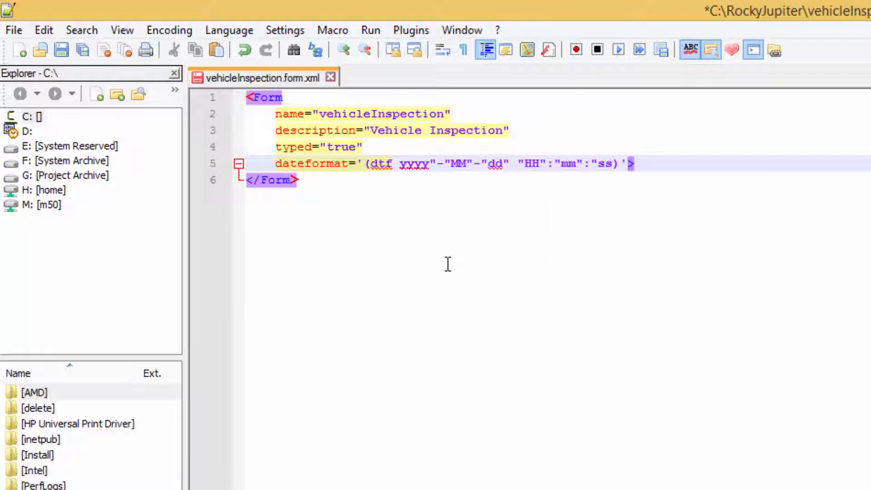
{"action": "type", "text": "numberformat=>"}
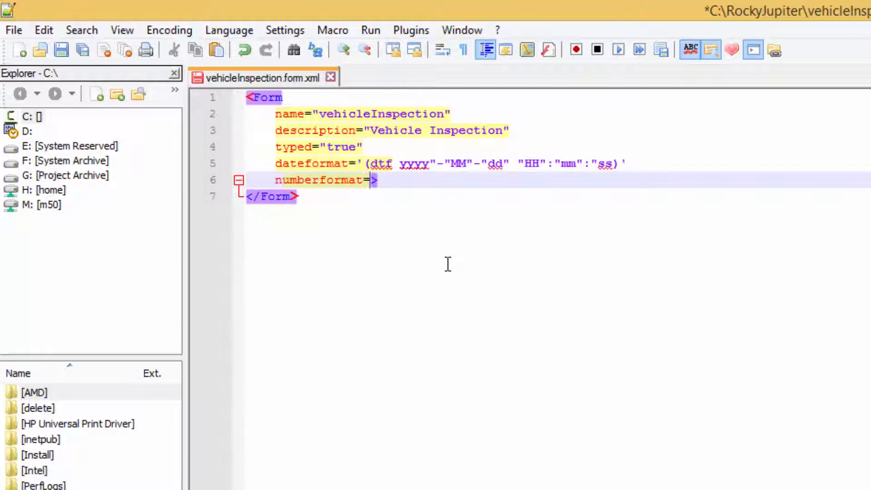
{"action": "type", "text": "'{decimalSeparator}'"}
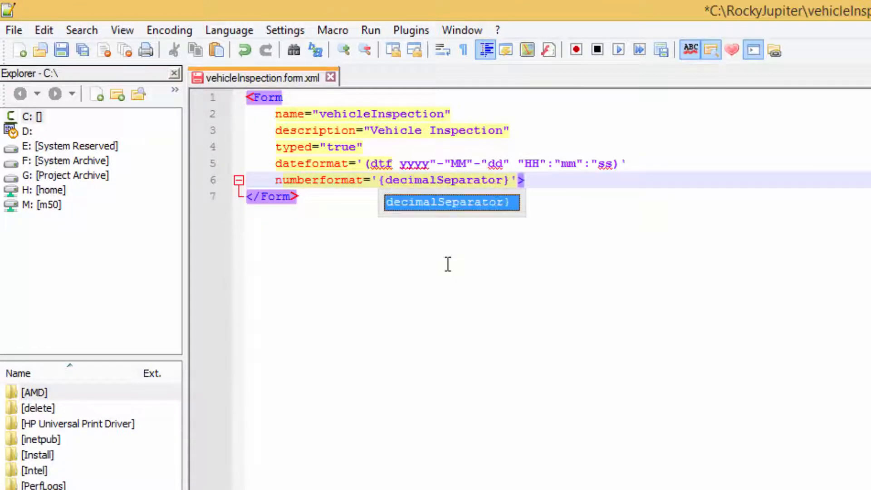
{"action": "type", "text": ":\".\""}
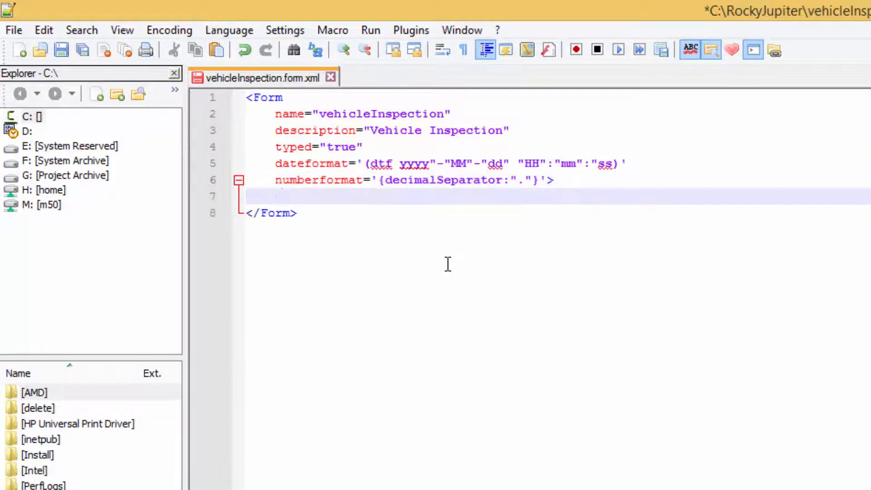
Add a <Control> element with type="panel" and name="root", leaving an empty line inside.
{"action": "type", "text": "<Control>"}
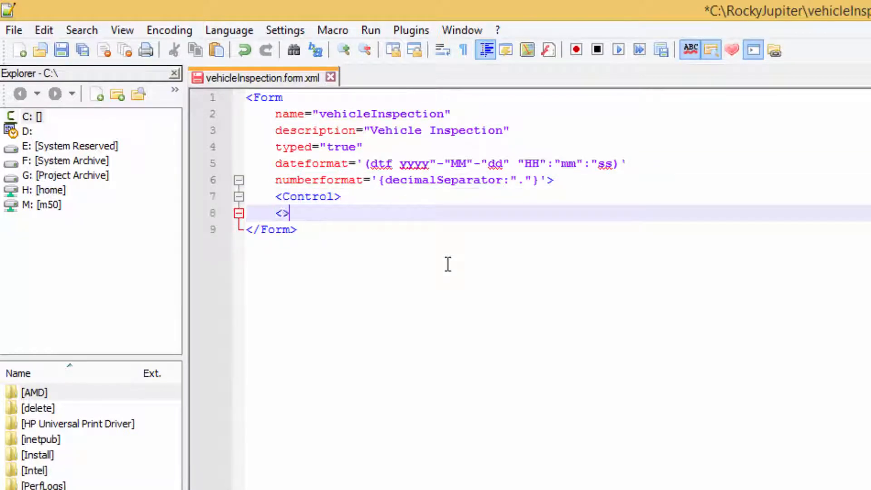
{"action": "type", "text": "/Control"}
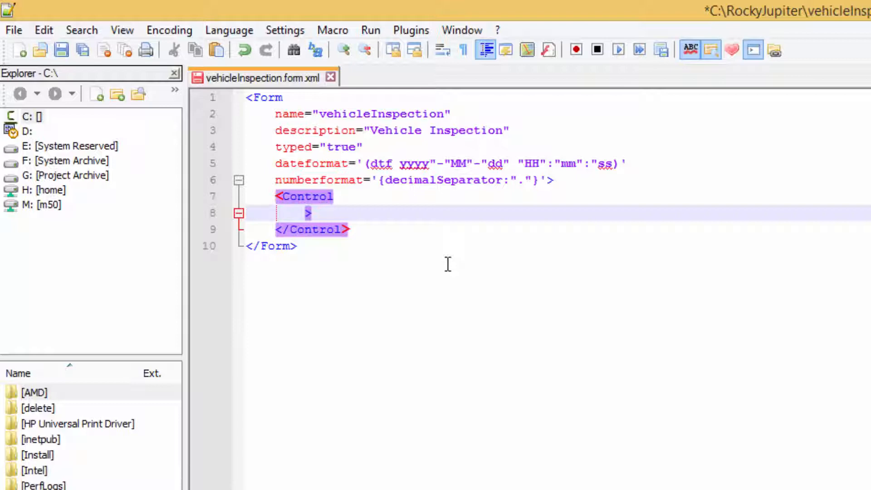
{"action": "type", "text": "type=\""}
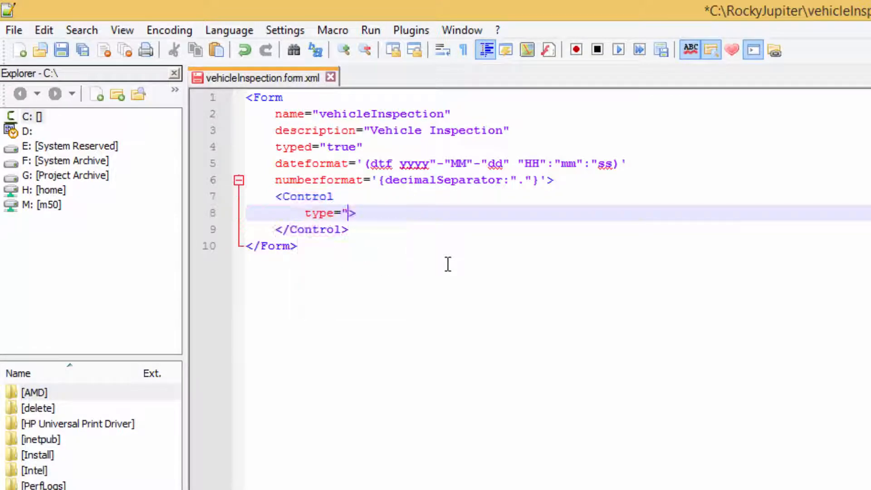
{"action": "type", "text": "panel\""}
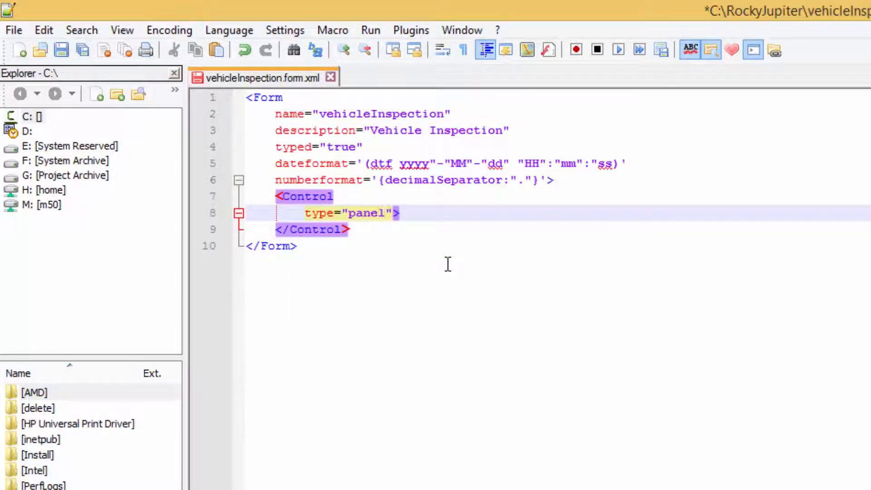
{"action": "type", "text": "name=>"}
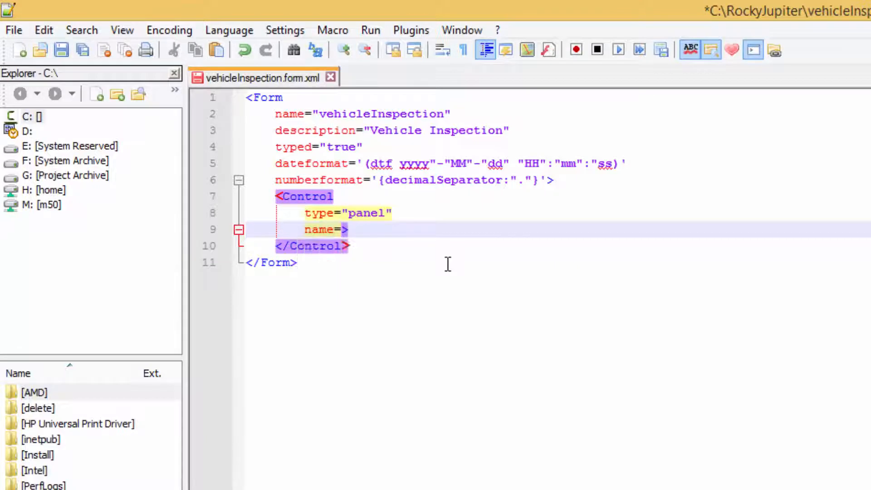
{"action": "type", "text": "\"root\""}
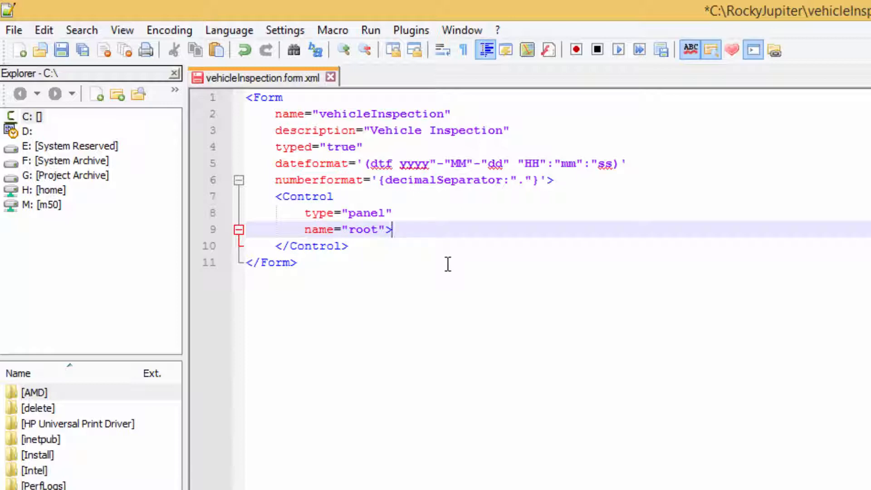
{"action": "key", "text": "Enter"}
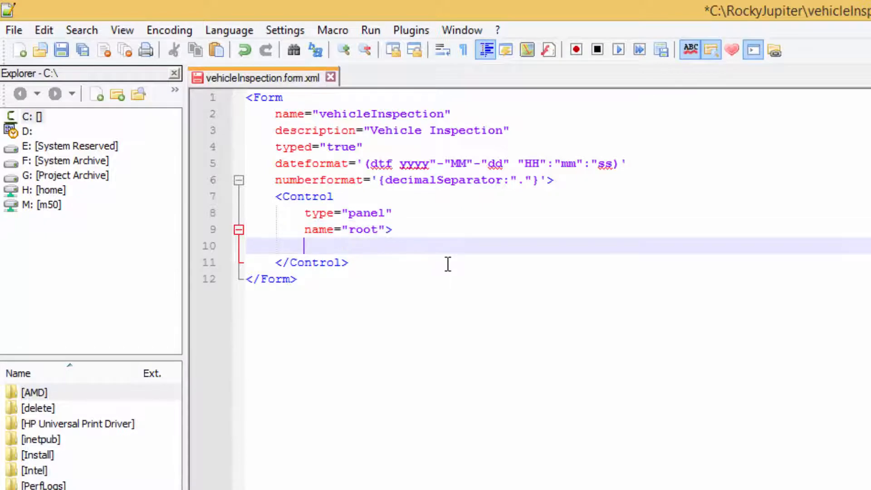
Add a textbox Control named licensePlate labelled "Enter the license plate of your vehicle:".
{"action": "type", "text": "<Control>"}
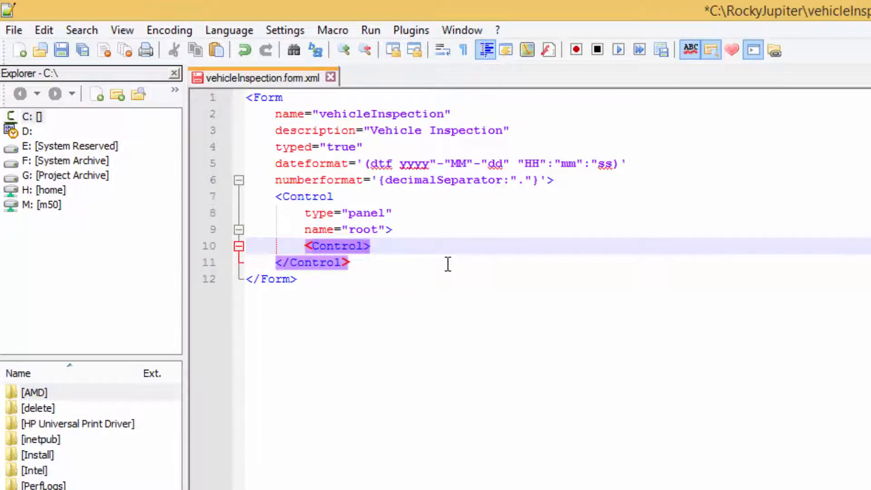
{"action": "type", "text": "type=\"textbox"}
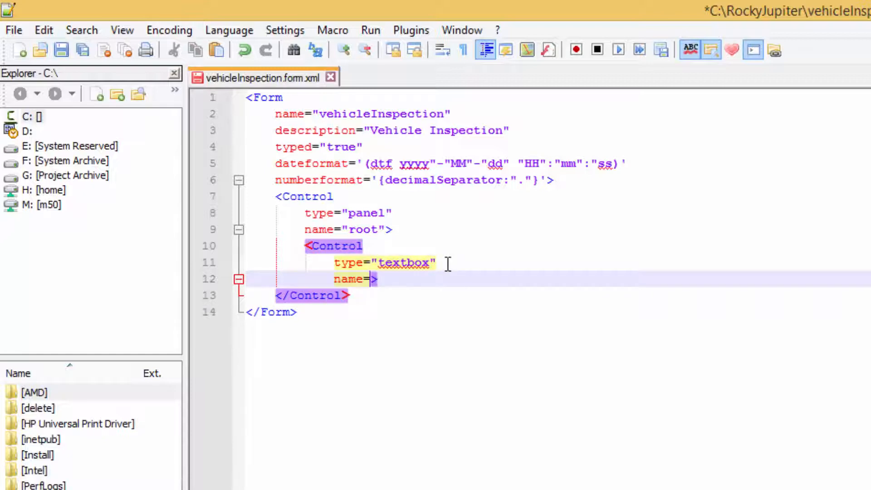
{"action": "type", "text": "\"license\""}
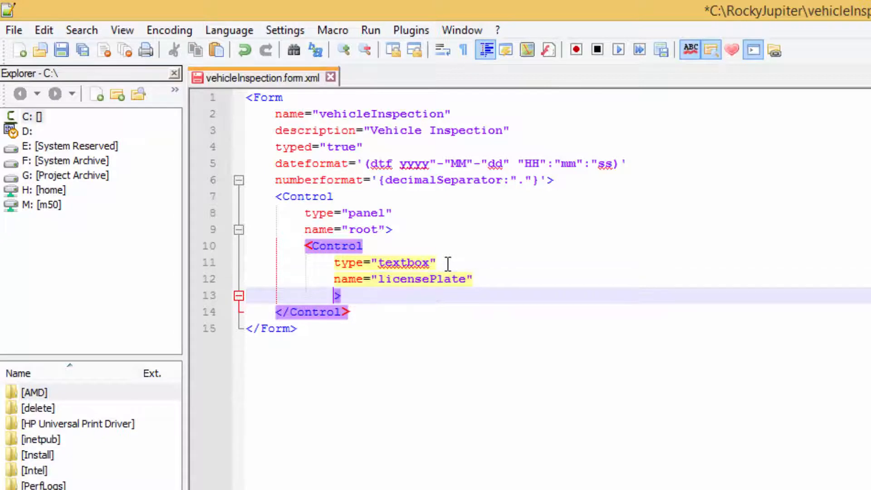
{"action": "type", "text": "label=\"E\""}
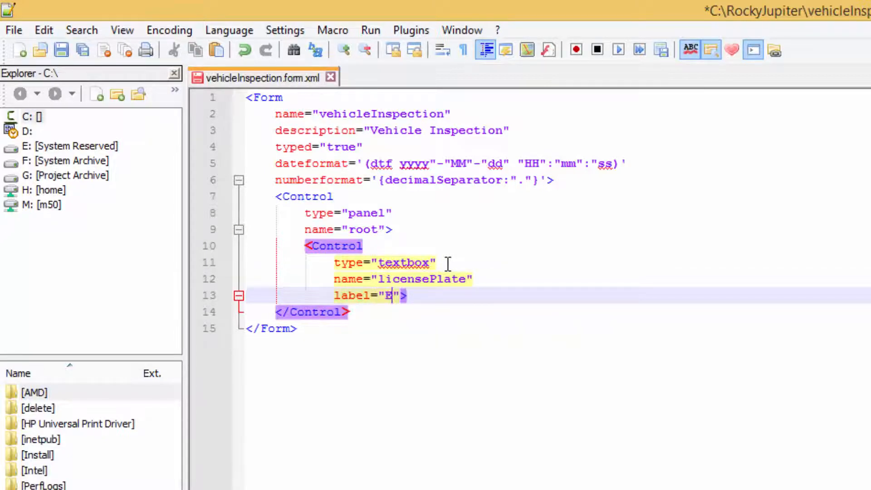
{"action": "type", "text": "nter the license plate"}
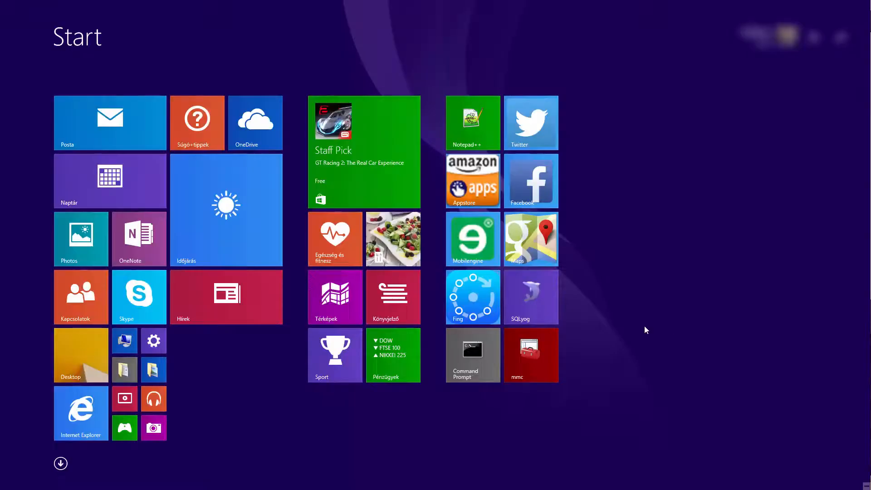
In Command Prompt, cd to C:\RockyJupiter, run dir and mebt -help, then deploy with mebt run.
{"action": "left_click", "coordinate": [472, 355]}
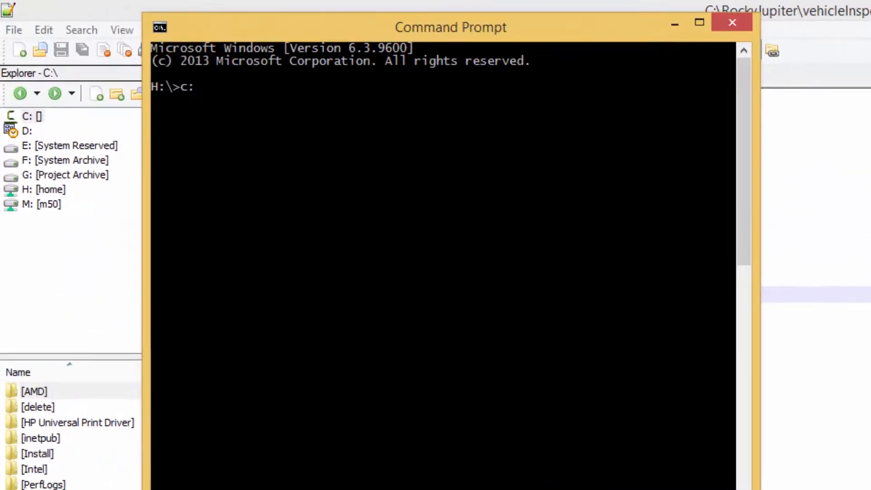
{"action": "type", "text": "cd Roc"}
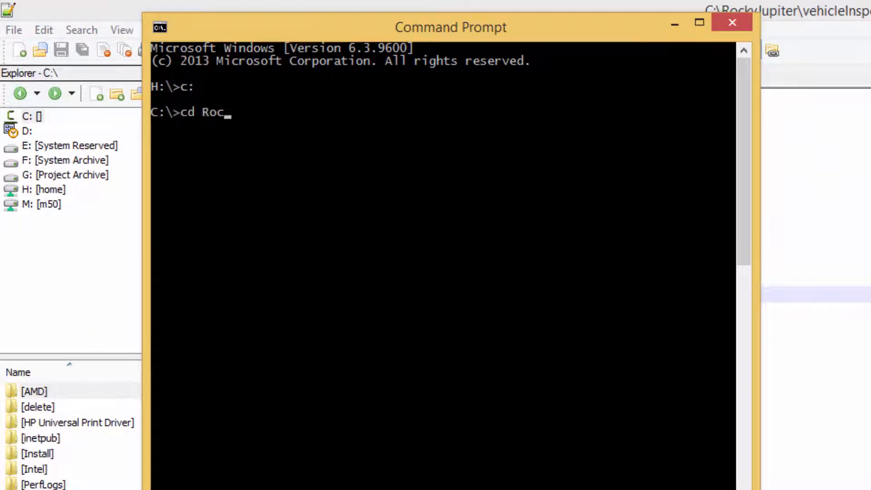
{"action": "type", "text": "dir"}
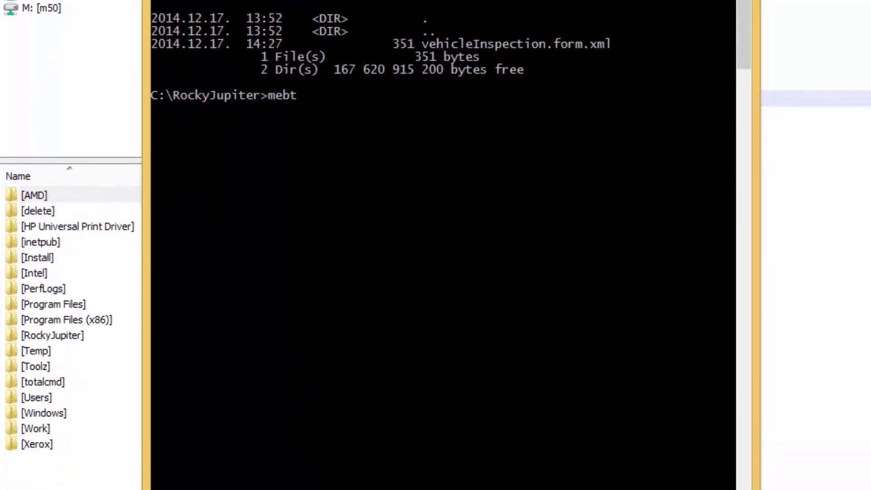
{"action": "type", "text": "-help"}
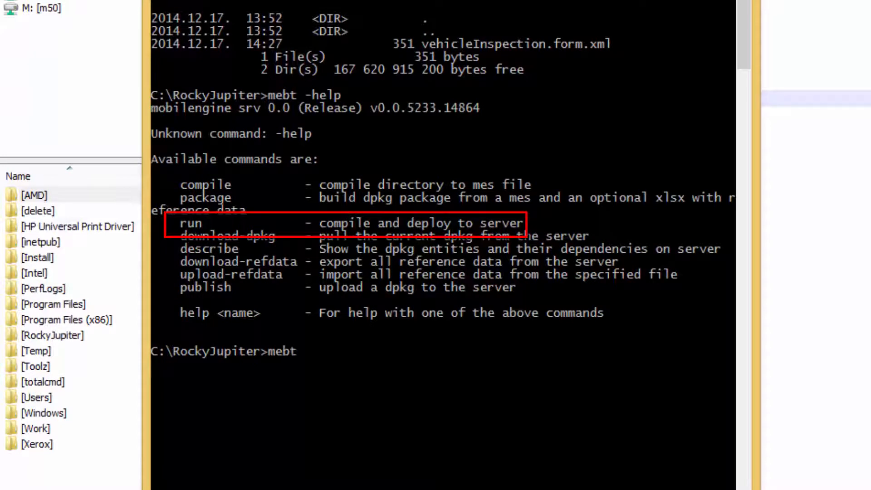
{"action": "type", "text": "run"}
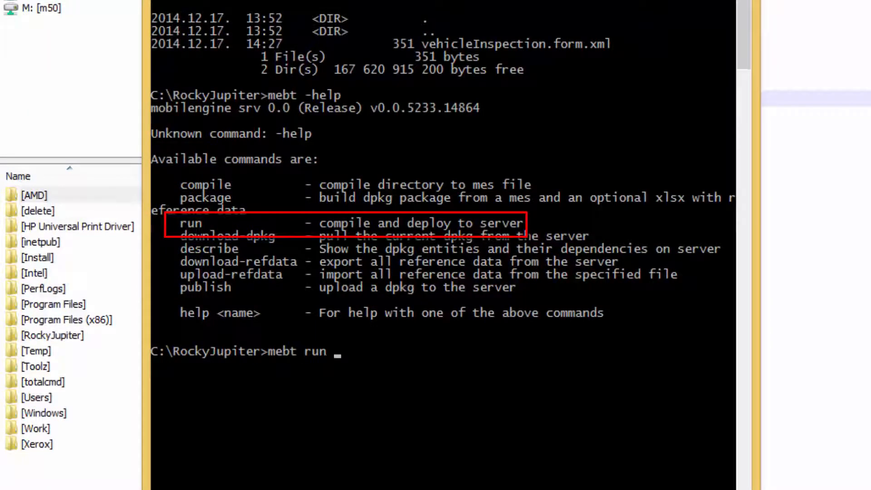
{"action": "type", "text": "."}
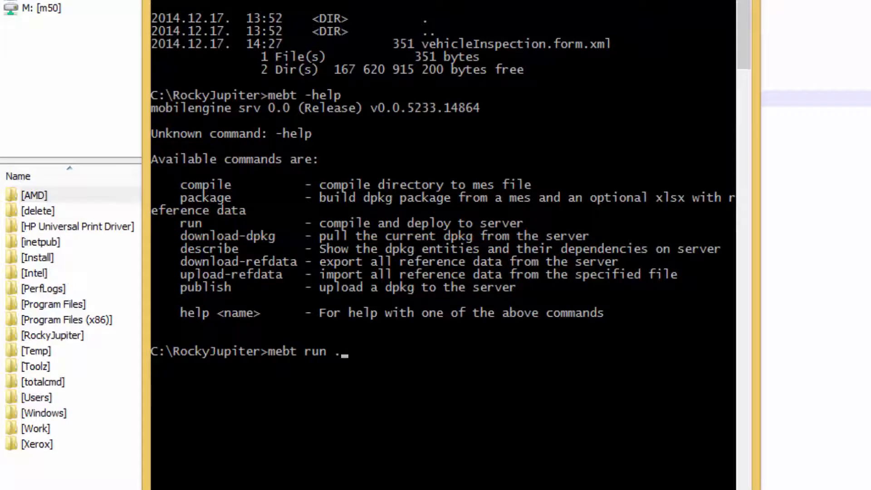
{"action": "scroll", "scroll_direction": "down", "scroll_amount": 3}
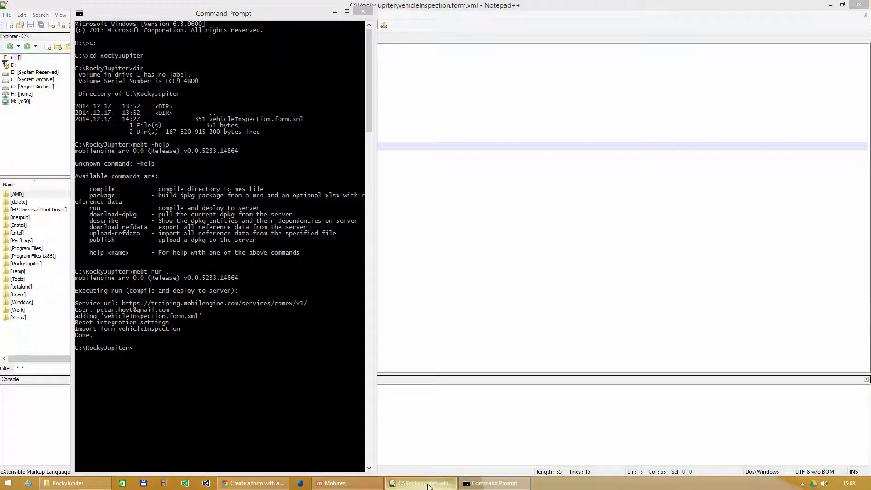
{"action": "left_click", "coordinate": [421, 483]}
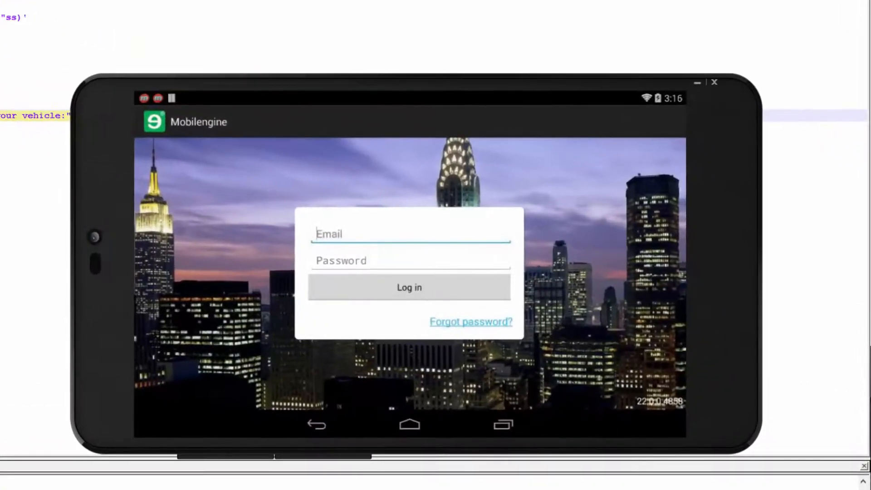
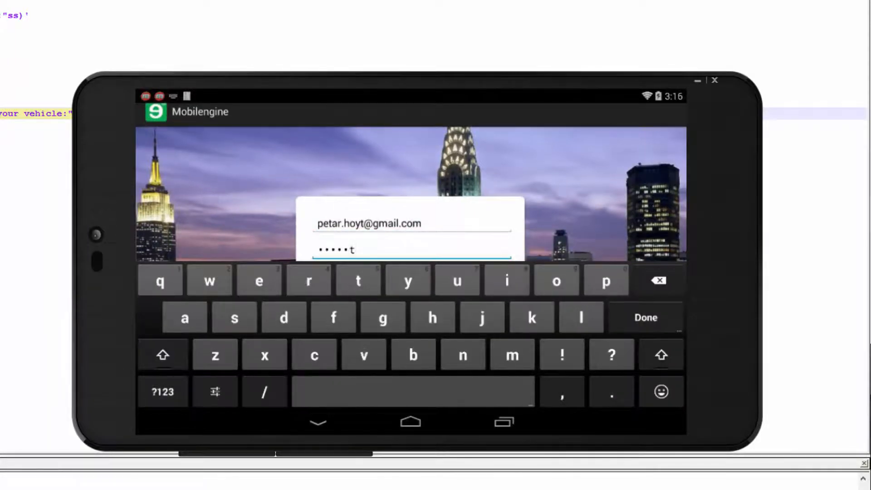
Log in to the app and send a Vehicle Inspection form with license plate ASD-123.
{"action": "left_click", "coordinate": [646, 318]}
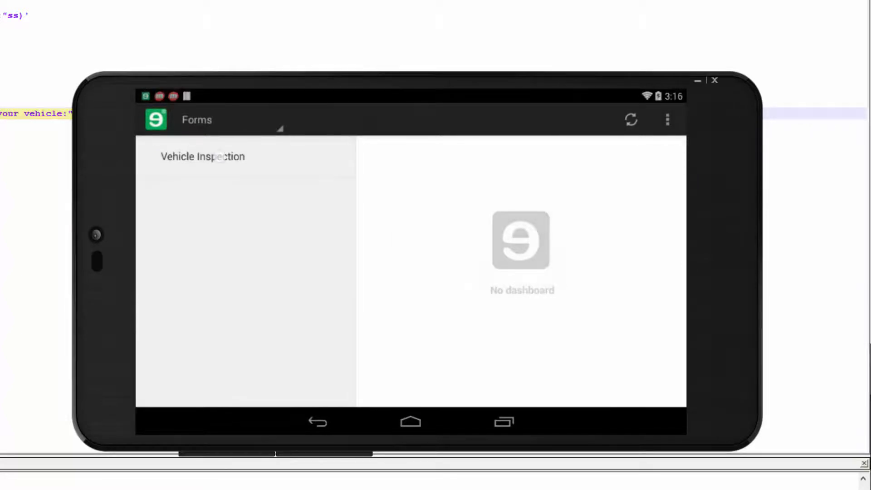
{"action": "left_click", "coordinate": [203, 156]}
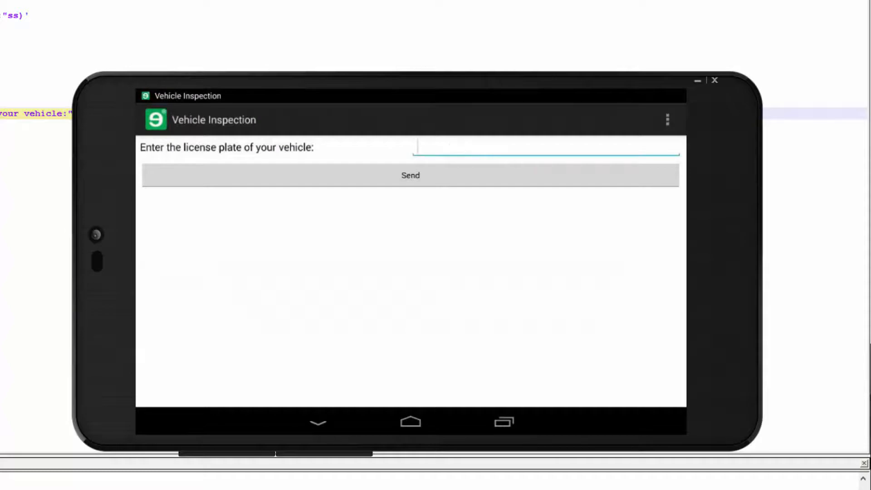
{"action": "type", "text": "ASD"}
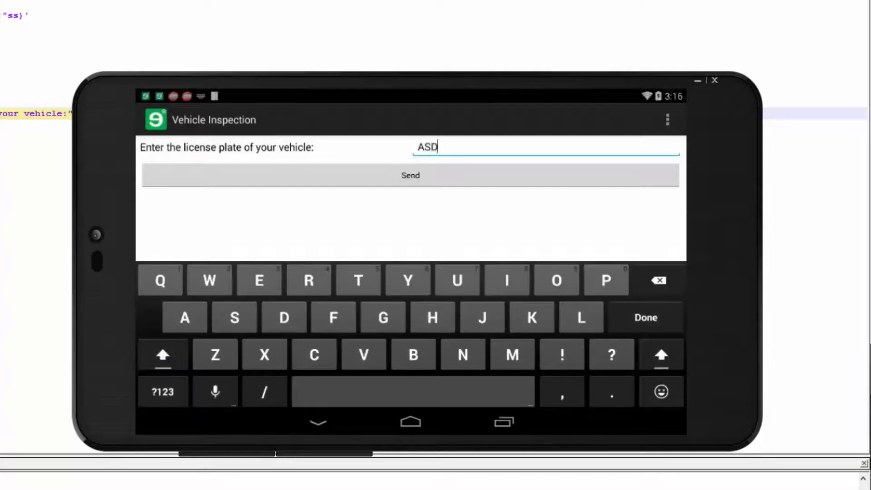
{"action": "left_click", "coordinate": [163, 390]}
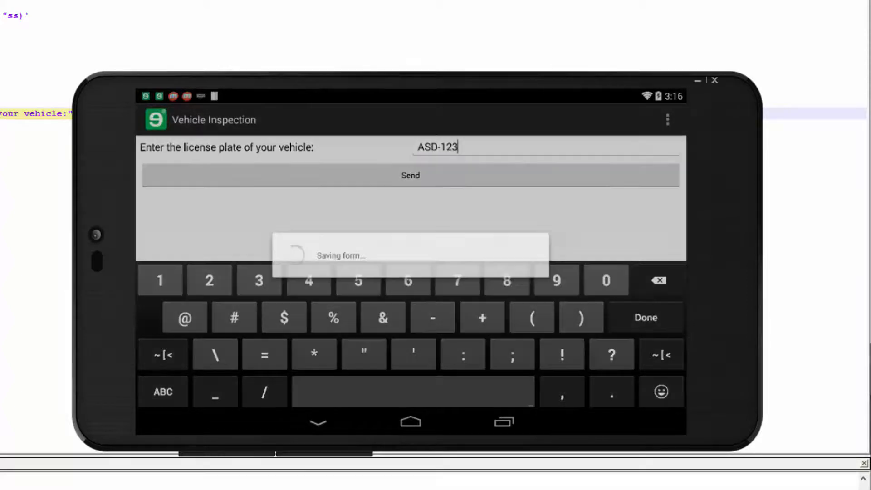
{"action": "left_click", "coordinate": [409, 175]}
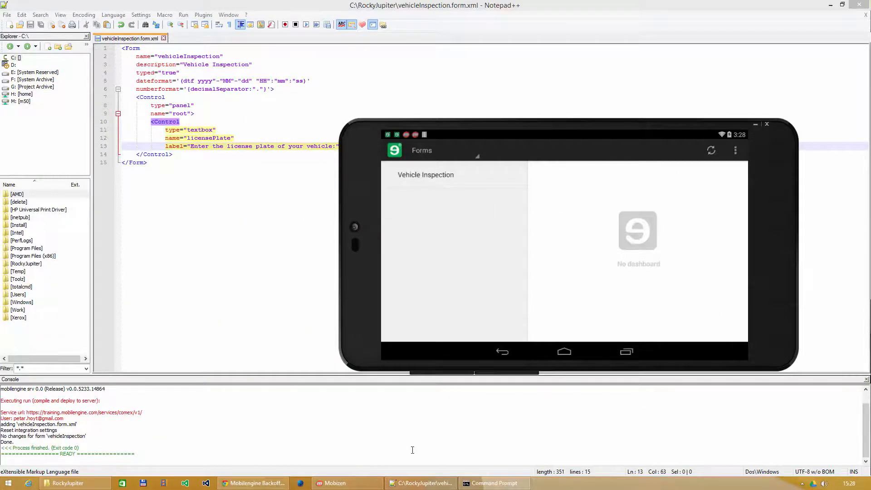
{"action": "mouse_move", "coordinate": [253, 483]}
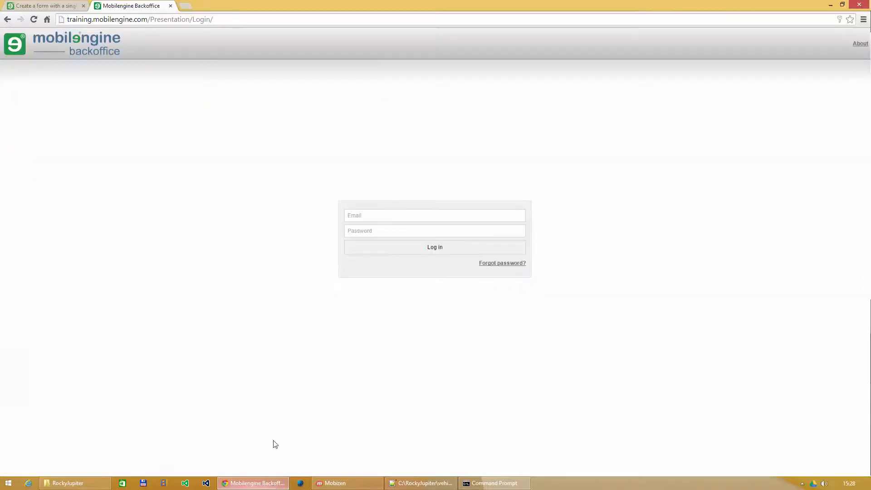
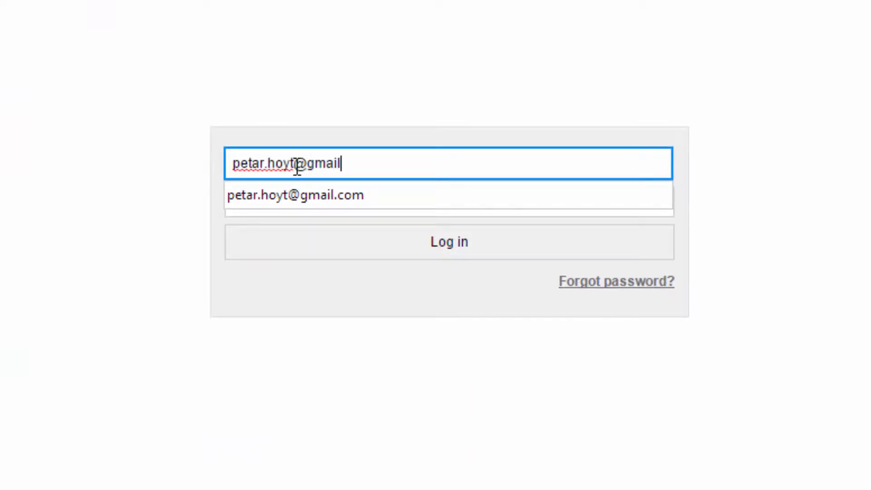
{"action": "left_click", "coordinate": [295, 195]}
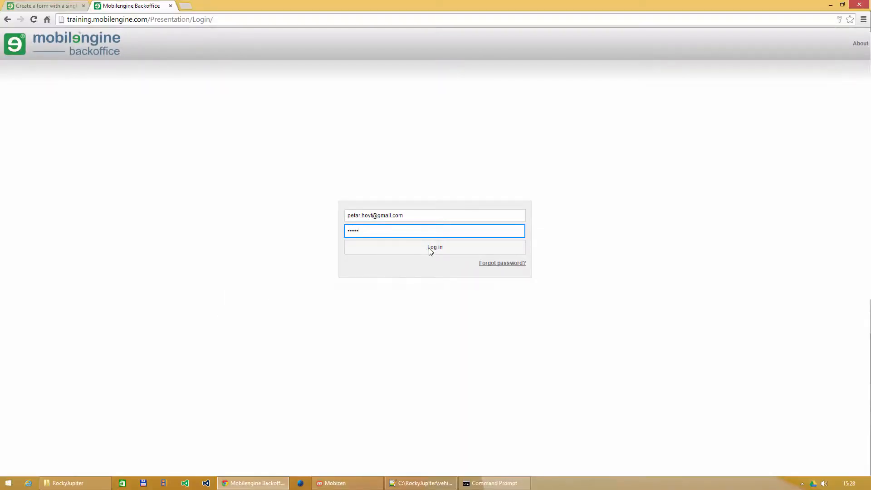
{"action": "left_click", "coordinate": [434, 247]}
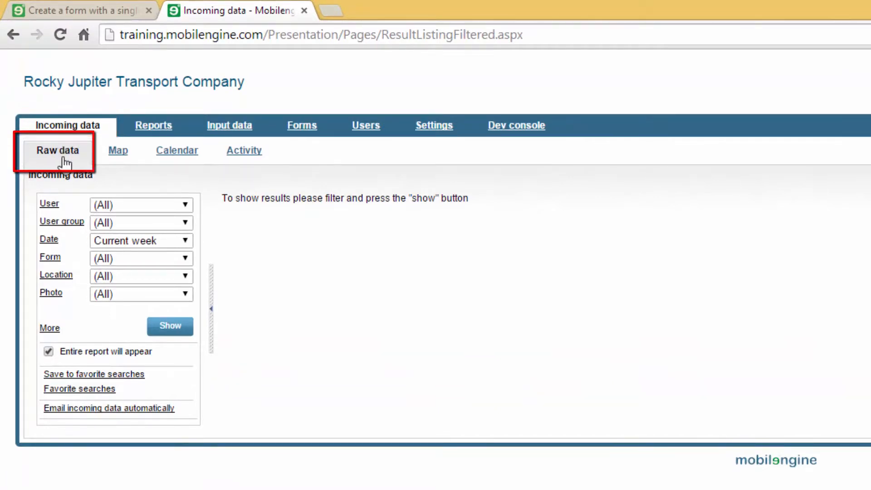
{"action": "mouse_move", "coordinate": [169, 326]}
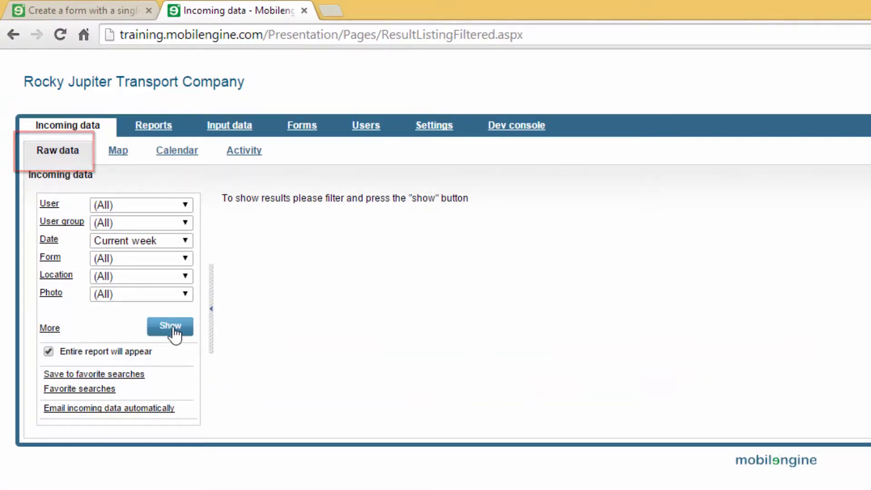
{"action": "left_click", "coordinate": [170, 327]}
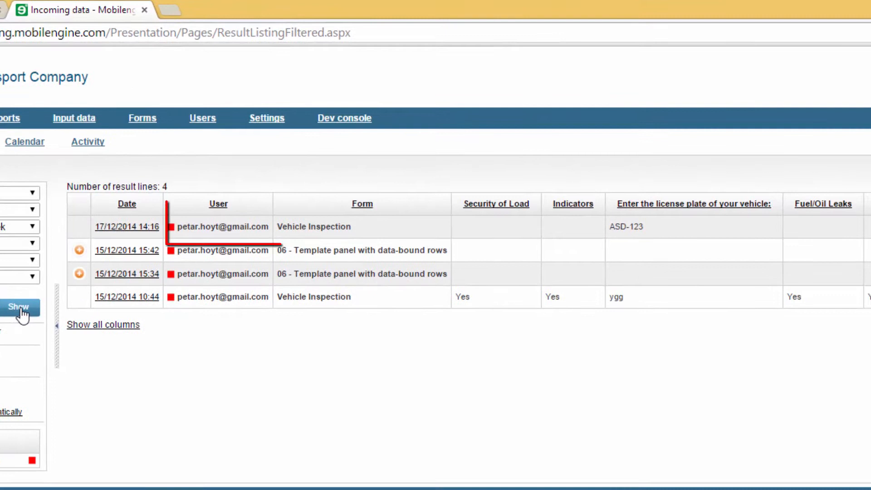